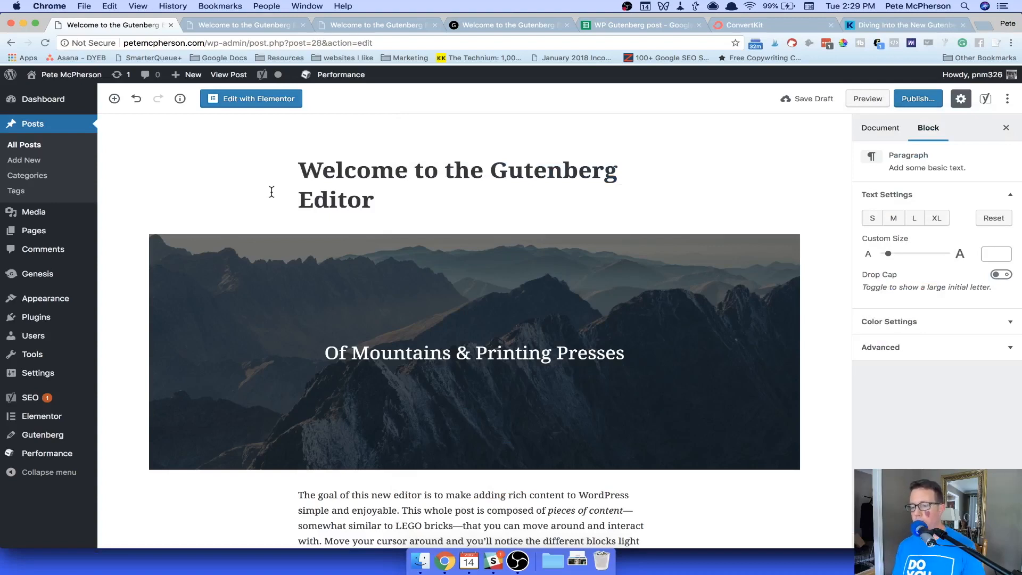
- Expand the first paragraph's Advanced panel to expose its Additional CSS Class field
scroll(down, 3)
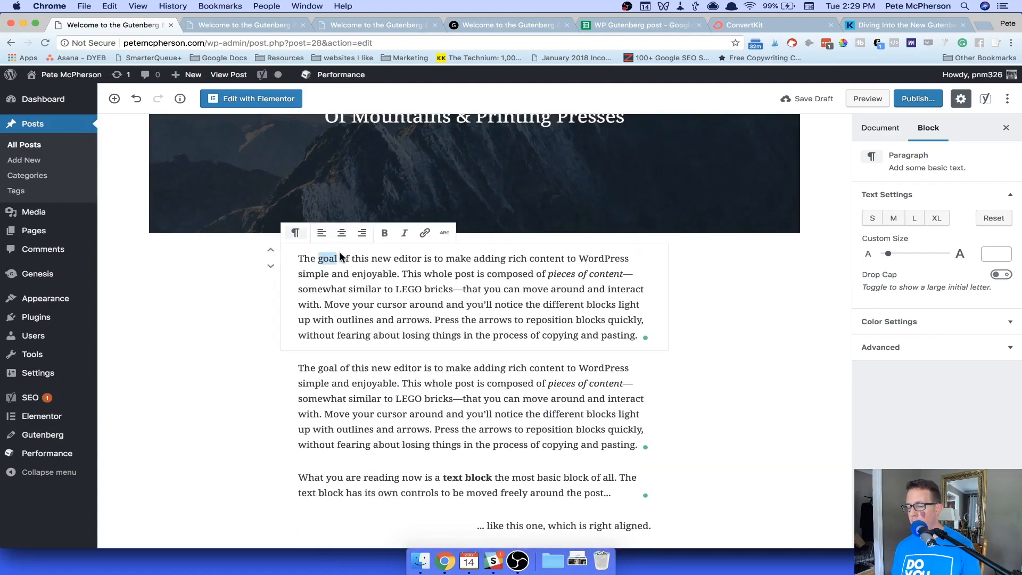
scroll(down, 3)
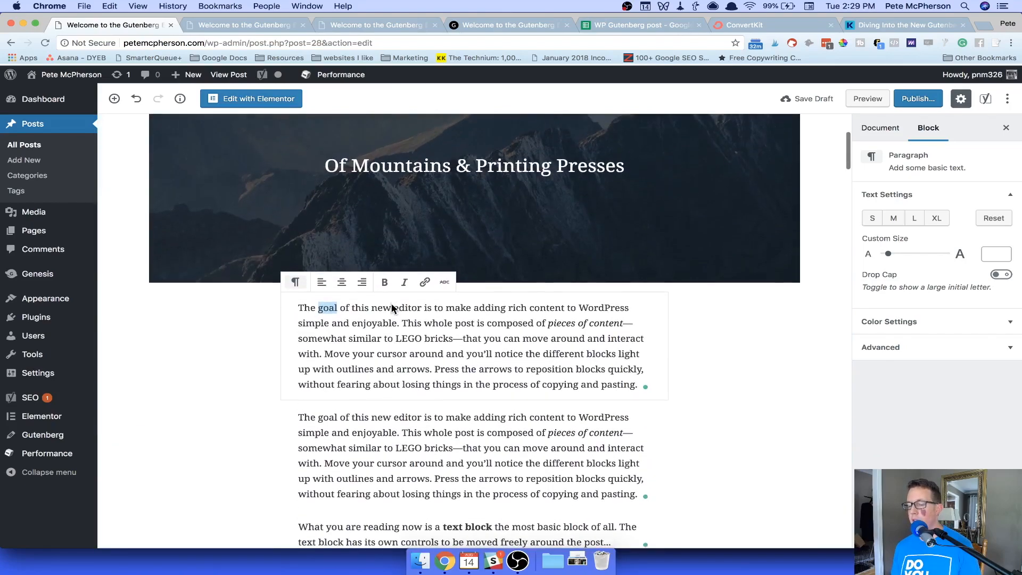
scroll(up, 3)
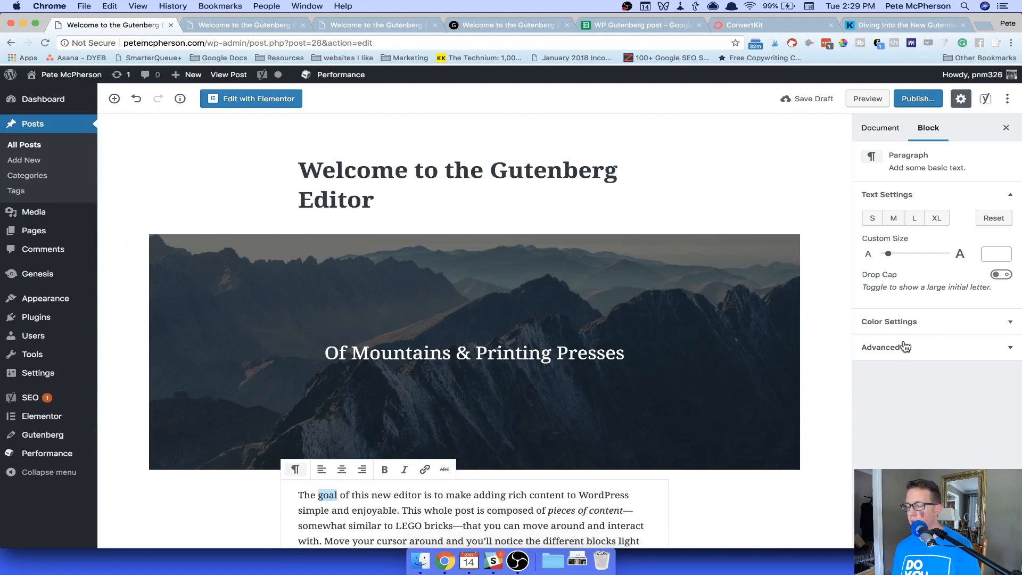
click(882, 348)
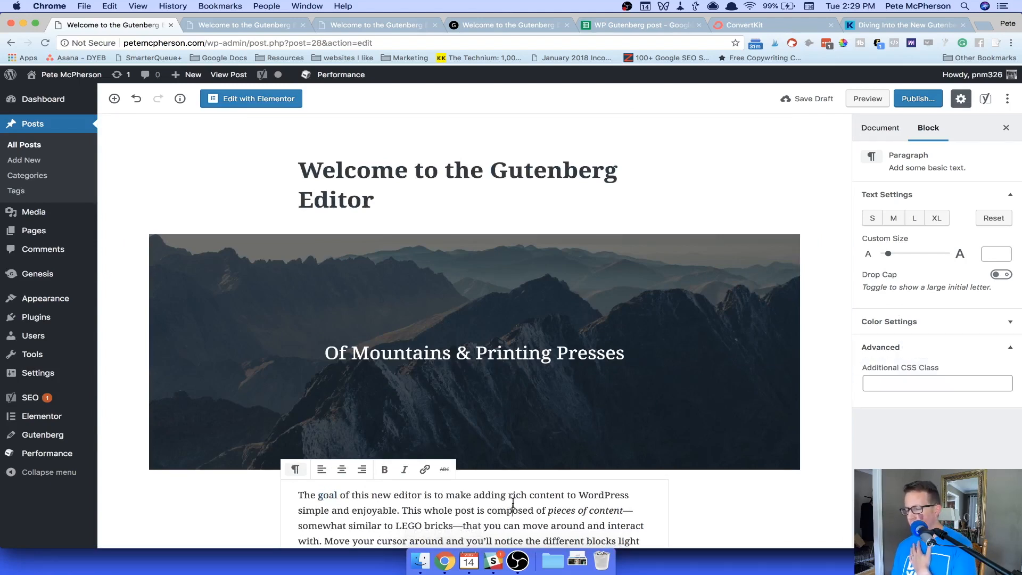
scroll(down, 3)
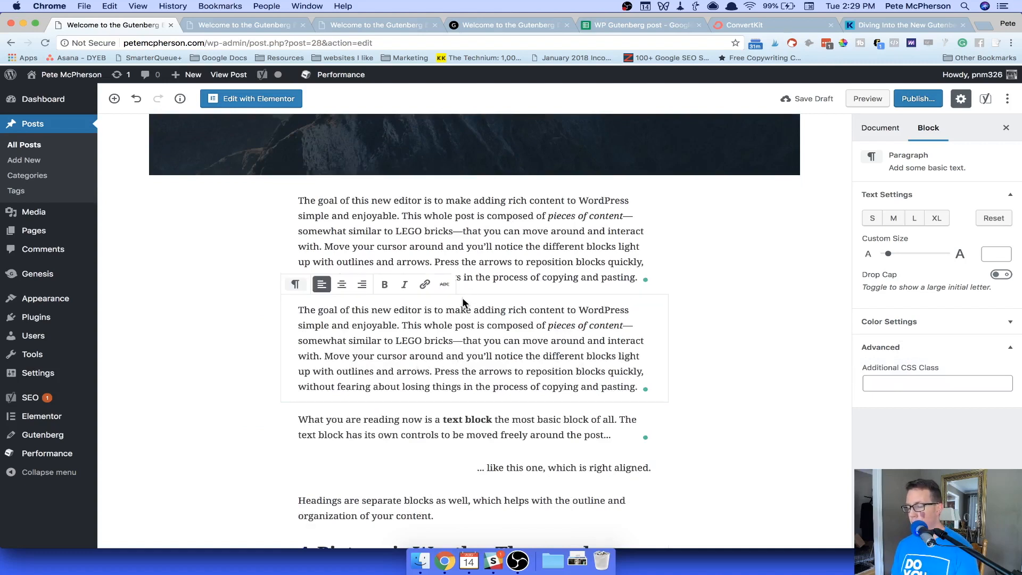
- Insert the saved Custom BLUE H4 block via /cu between the two duplicate paragraphs
click(463, 246)
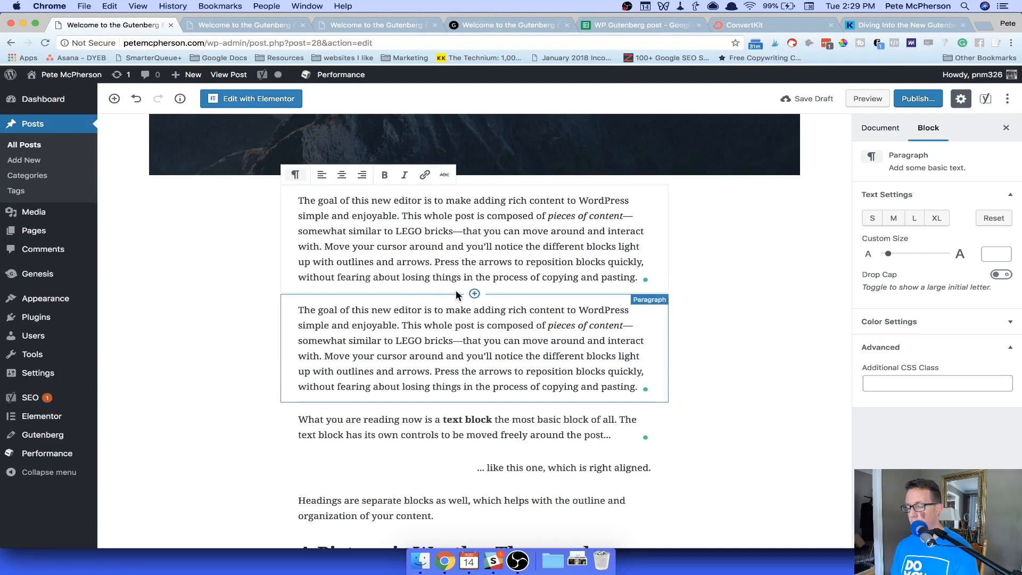
click(475, 294)
text(/)
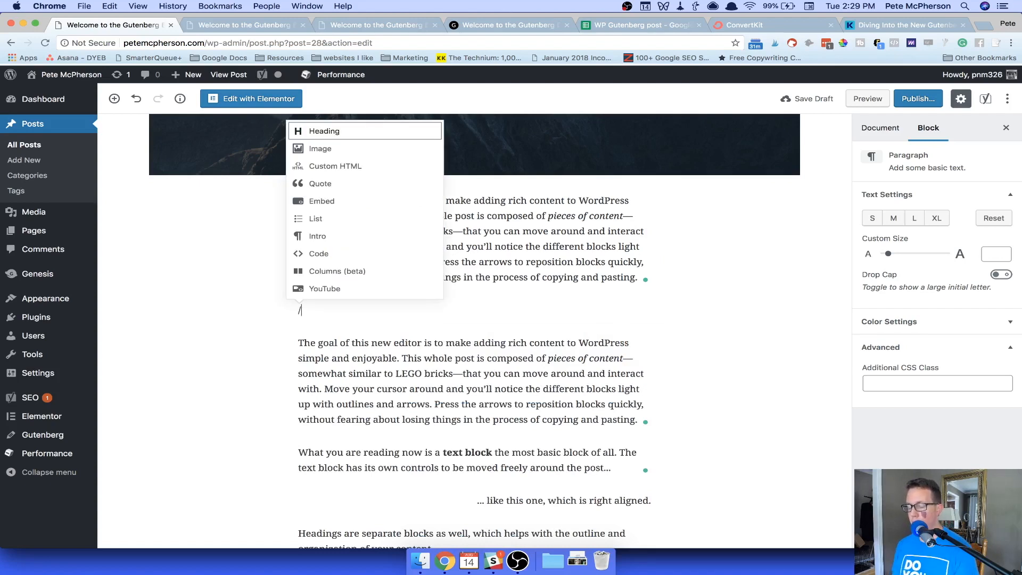
mouse_move(339, 201)
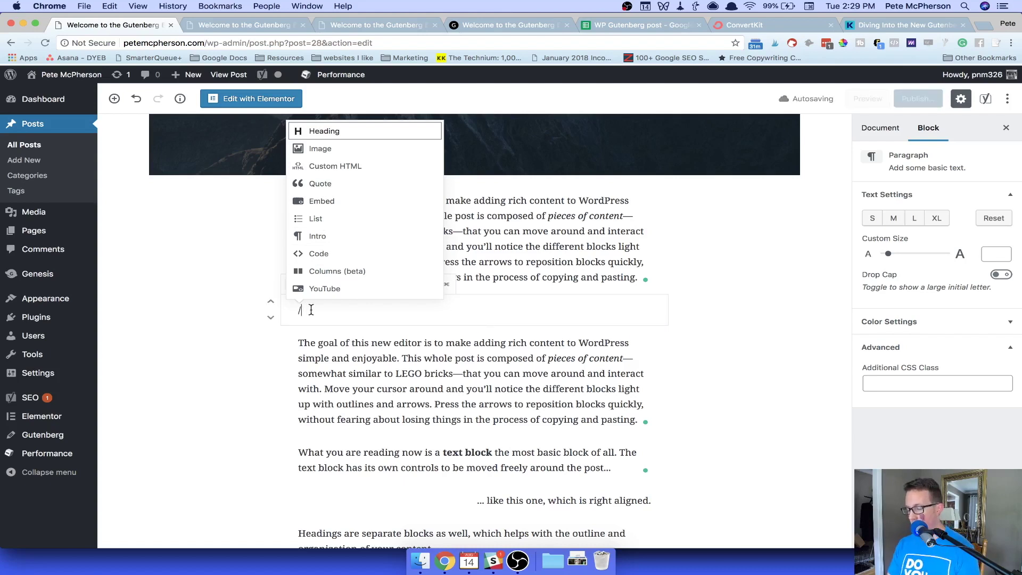
text(cu)
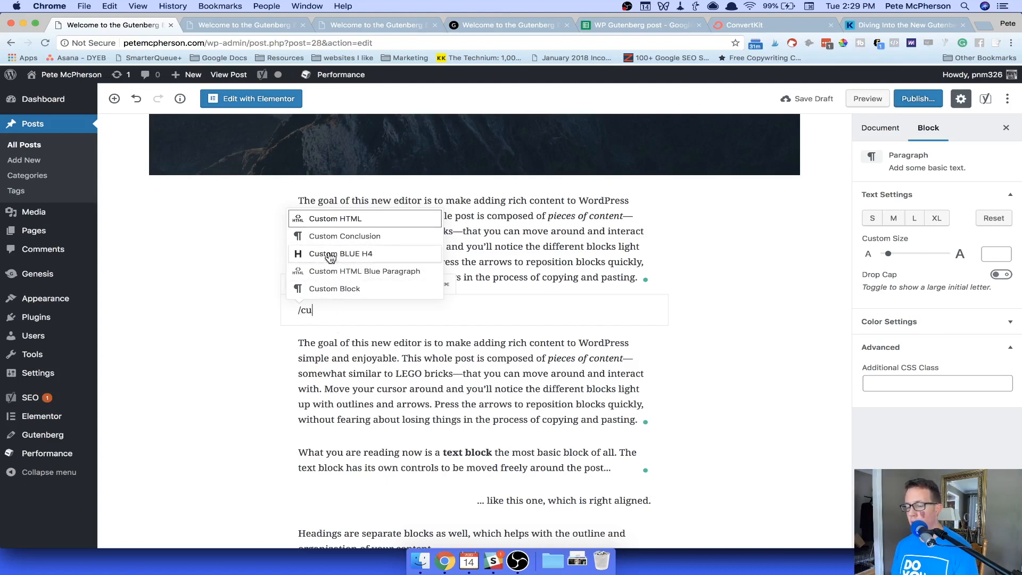
click(345, 236)
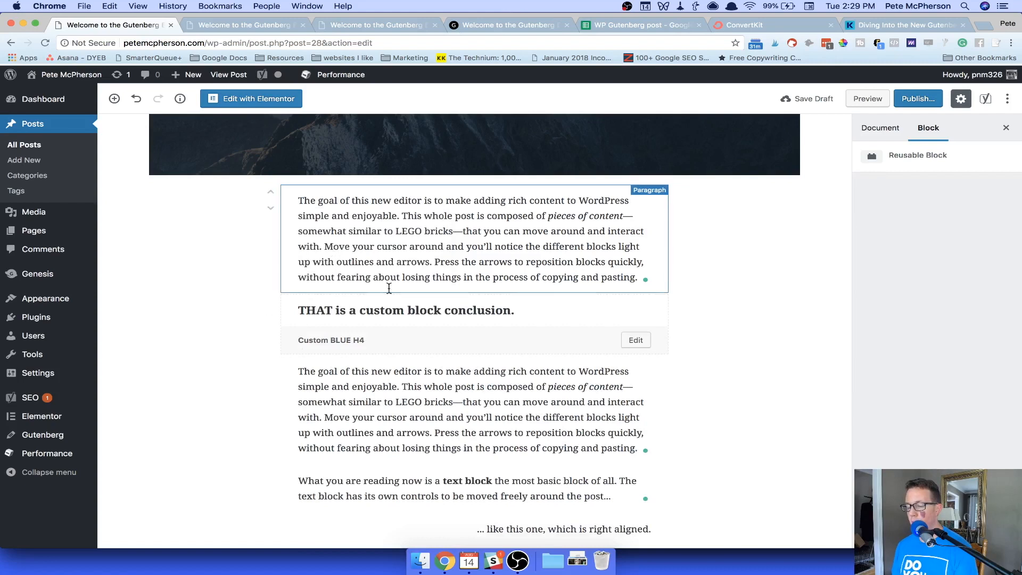
click(443, 390)
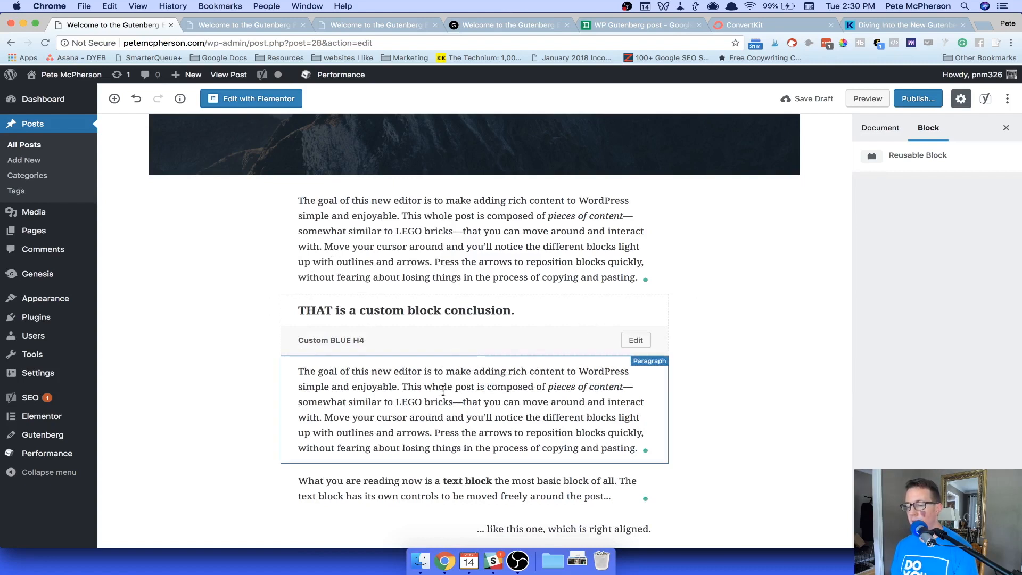
mouse_move(457, 444)
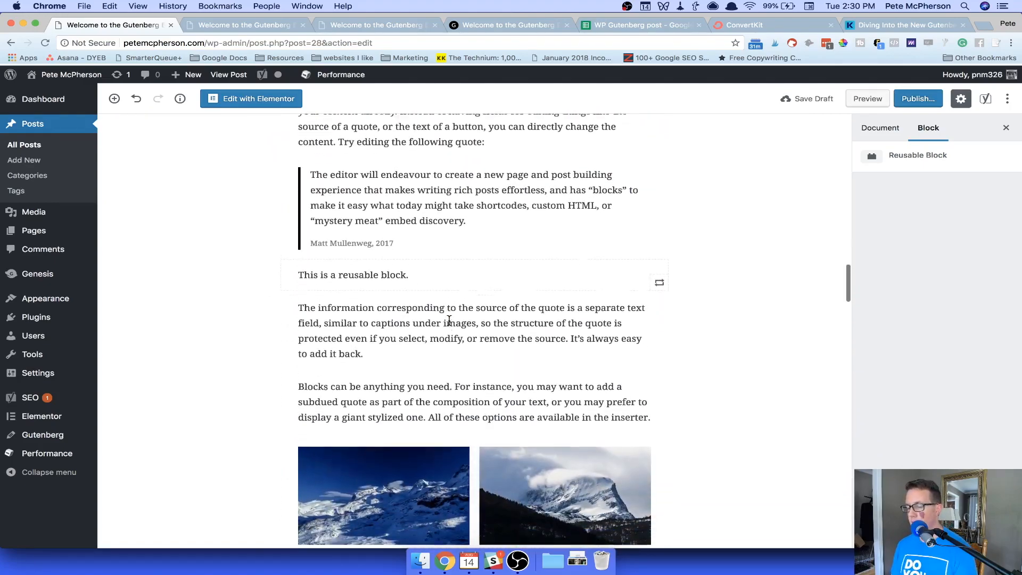
- Select the Media Rich heading further down the post
scroll(down, 3)
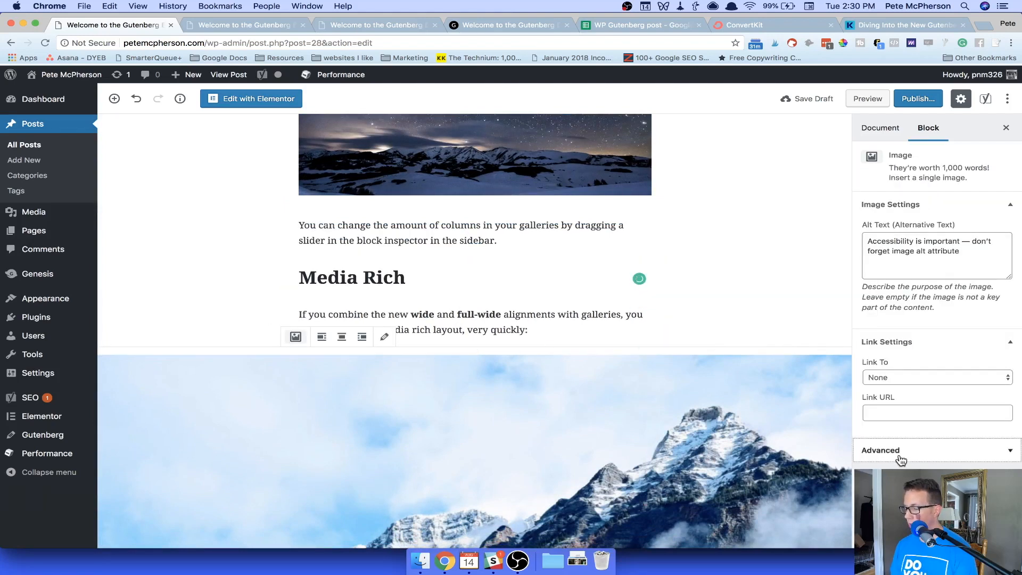
click(353, 277)
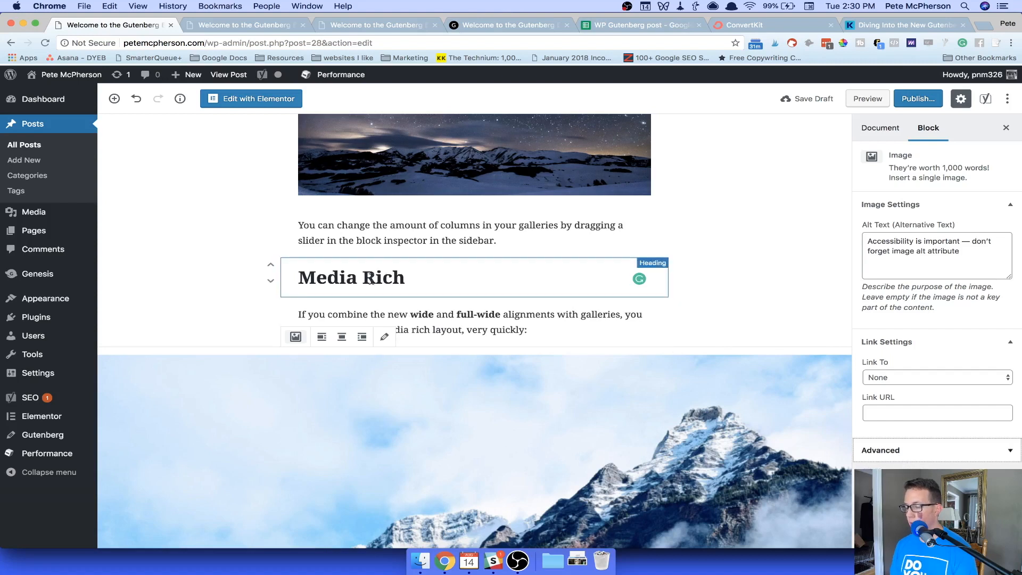
click(351, 277)
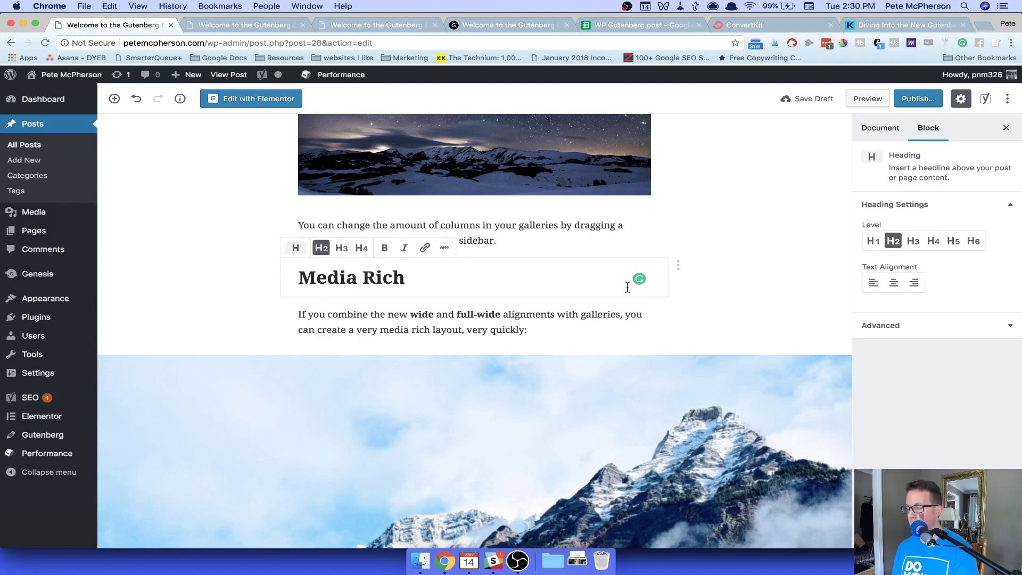
click(391, 321)
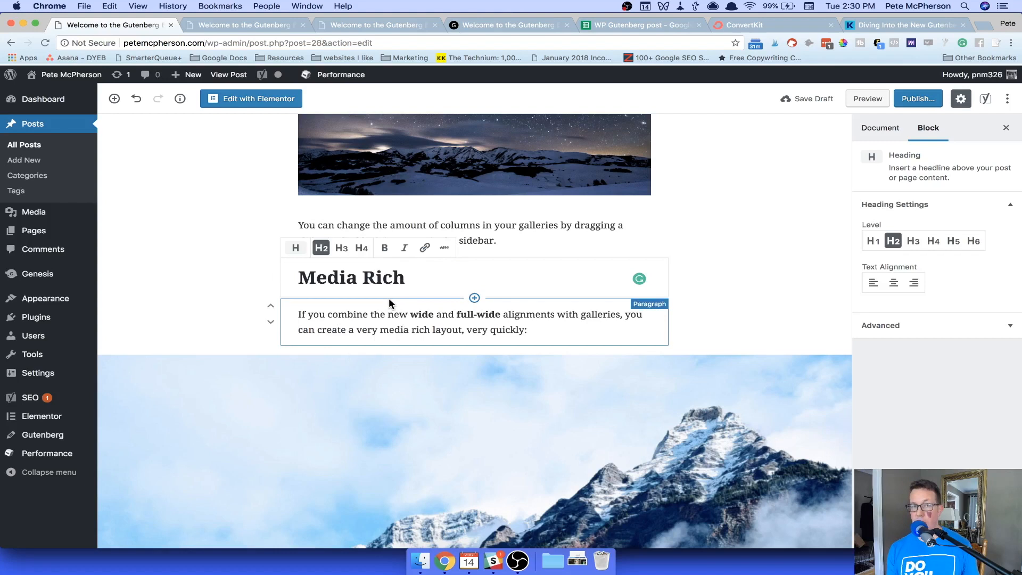
click(449, 277)
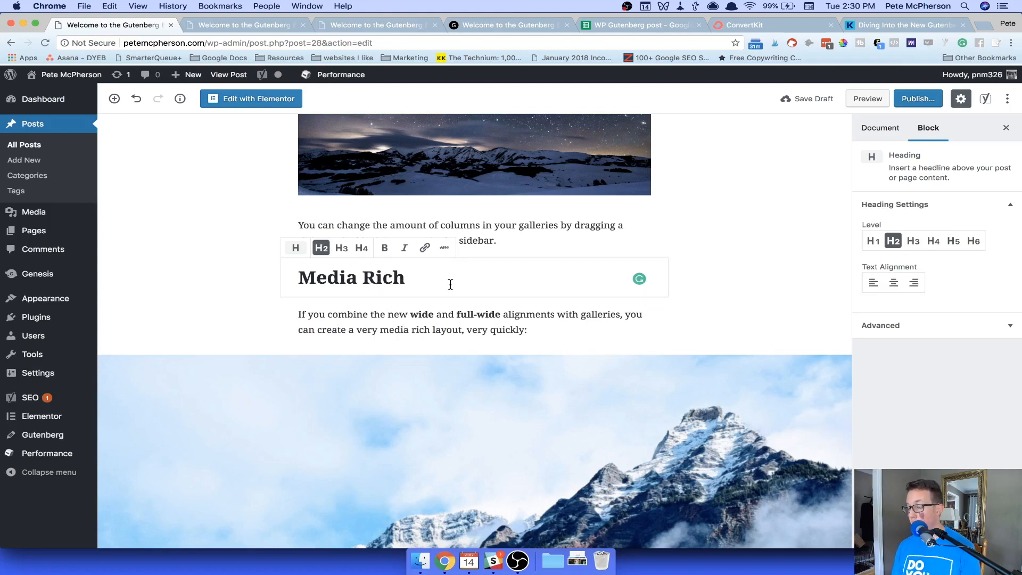
mouse_move(908, 330)
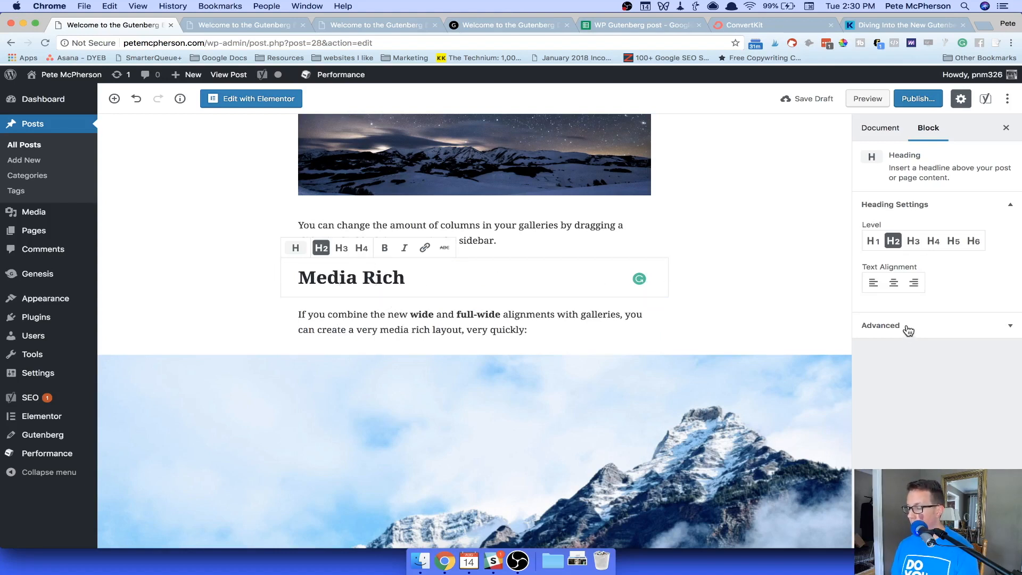
- Set the heading's HTML Anchor to chapter5 in its Advanced panel
click(881, 324)
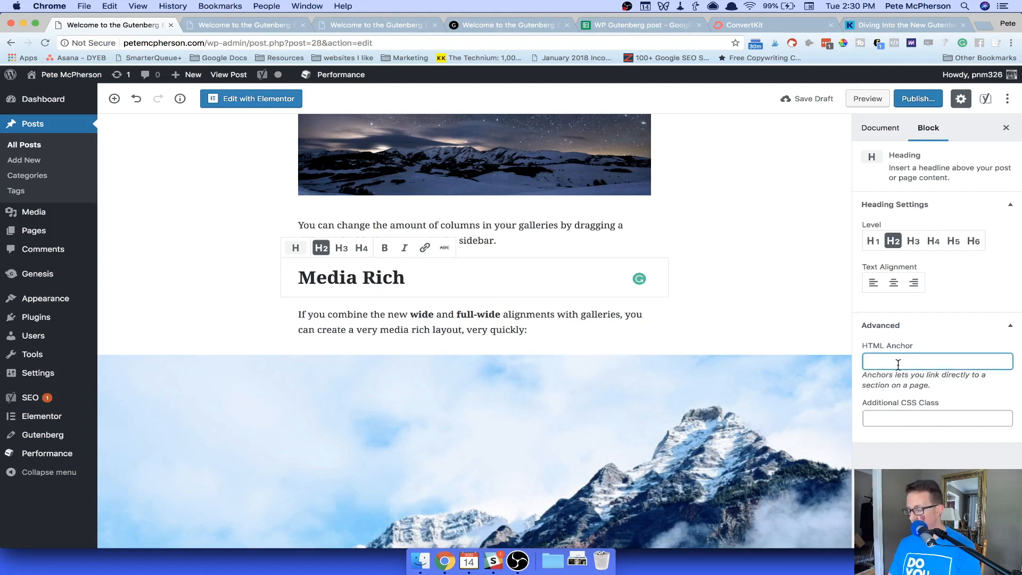
text(cha)
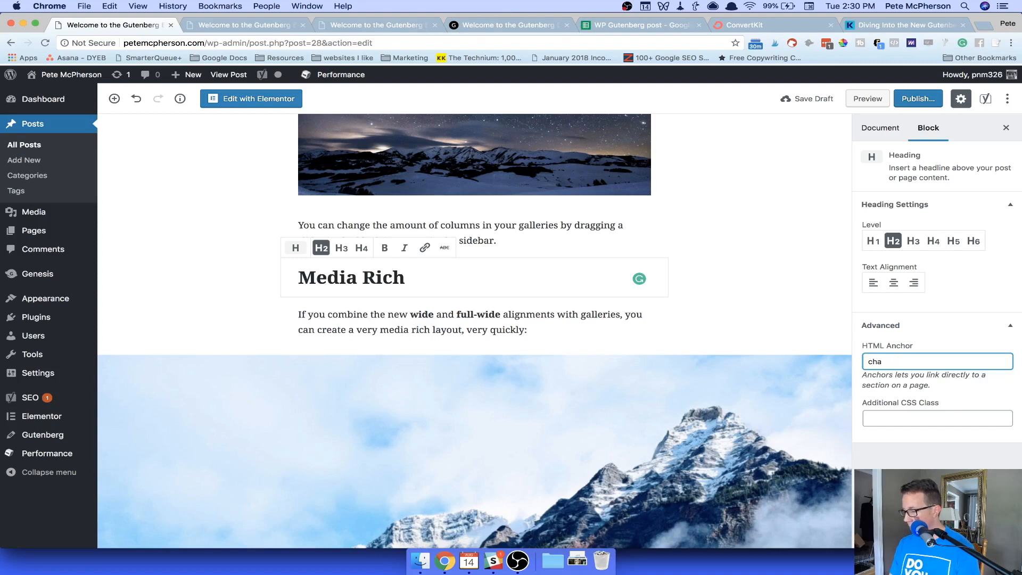
text(chapter5)
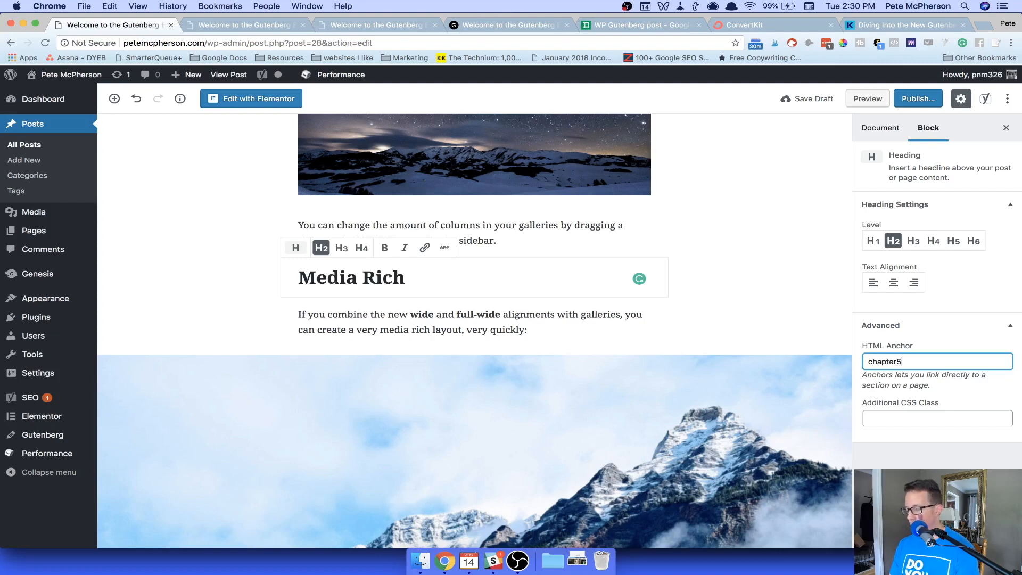
click(404, 321)
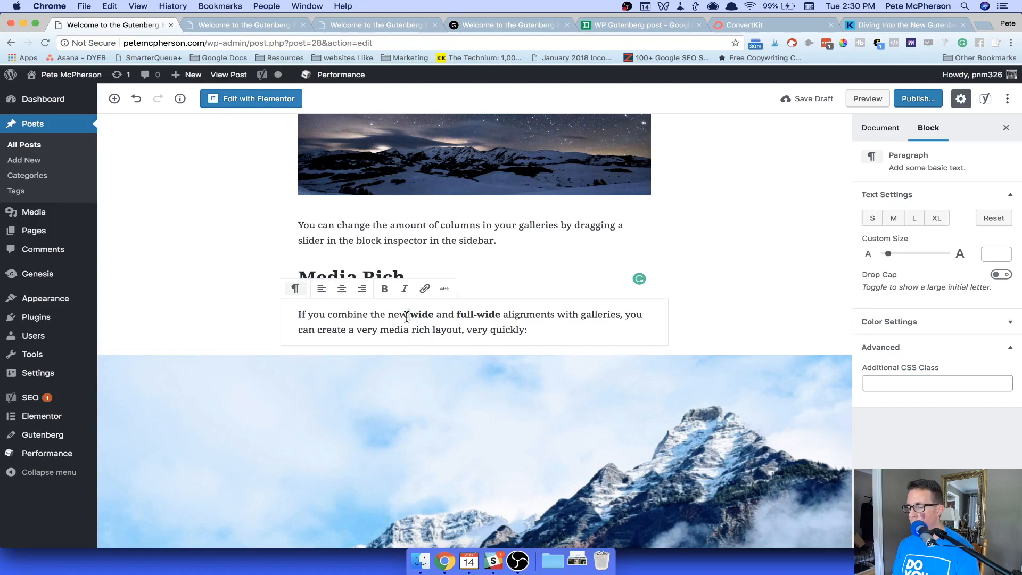
- Write 'Chapter 5 explains this' in the first paragraph and link it to #chapter5
scroll(up, 3)
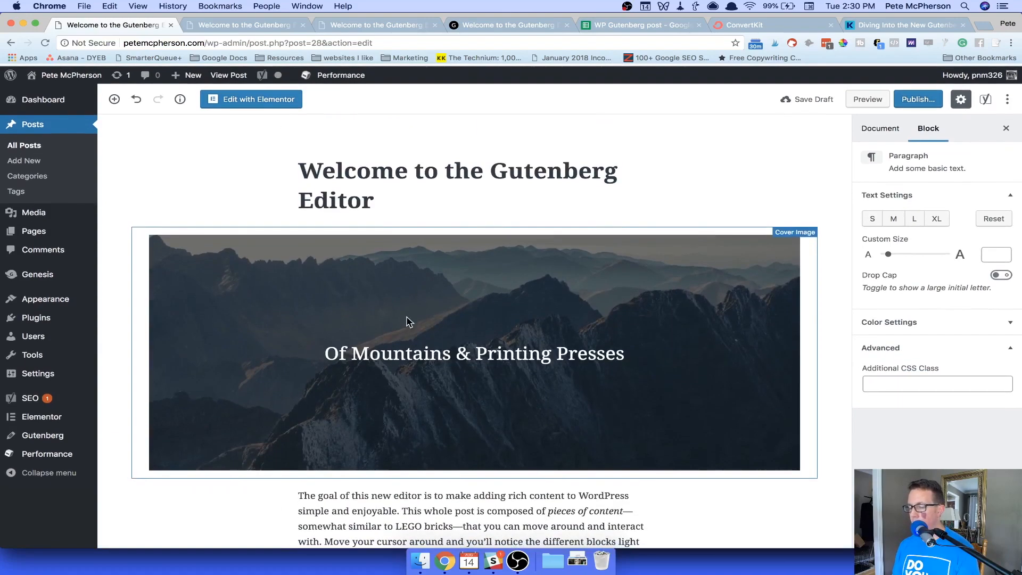
scroll(down, 3)
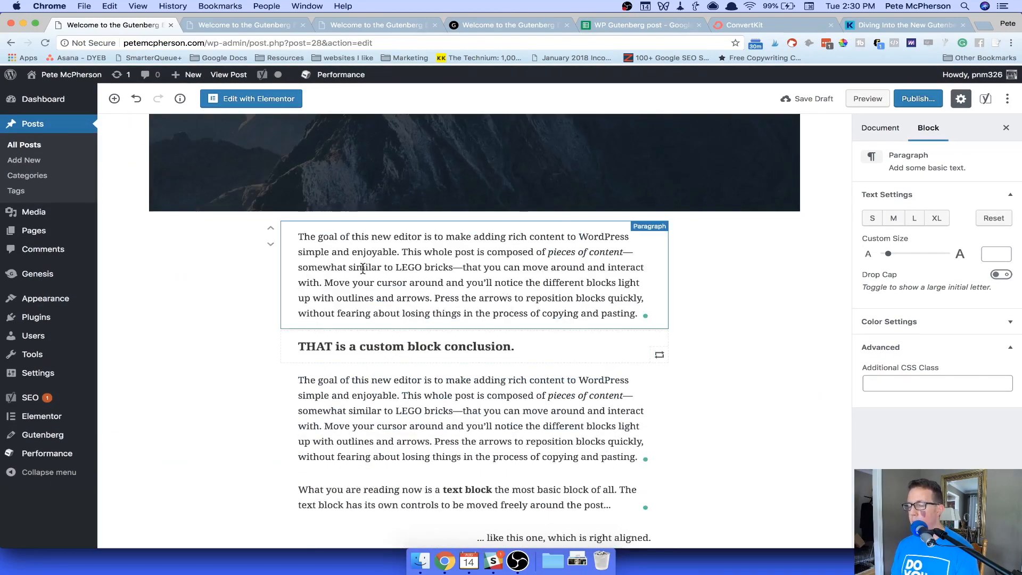
text(Chapter 5 explains this)
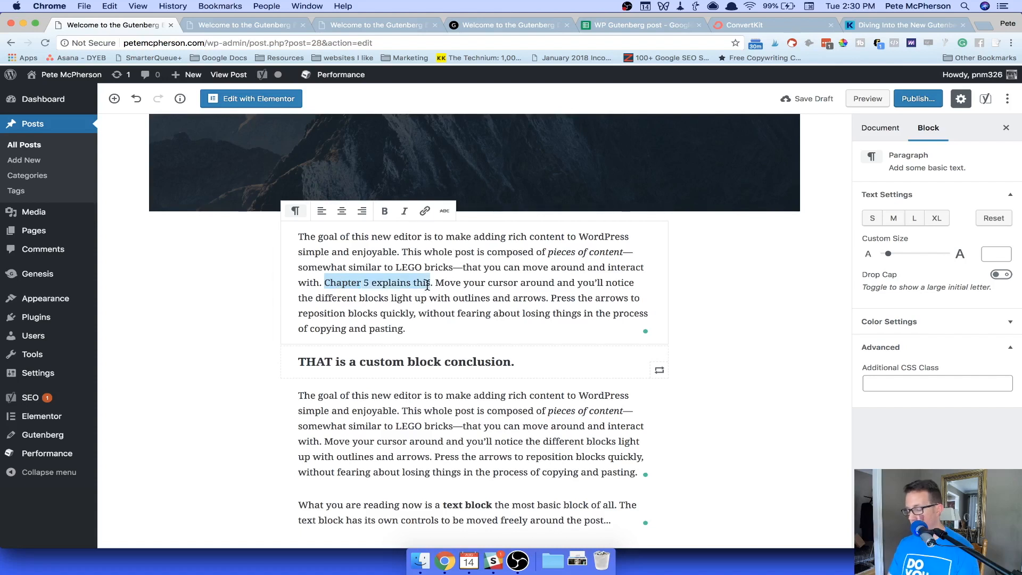
click(425, 210)
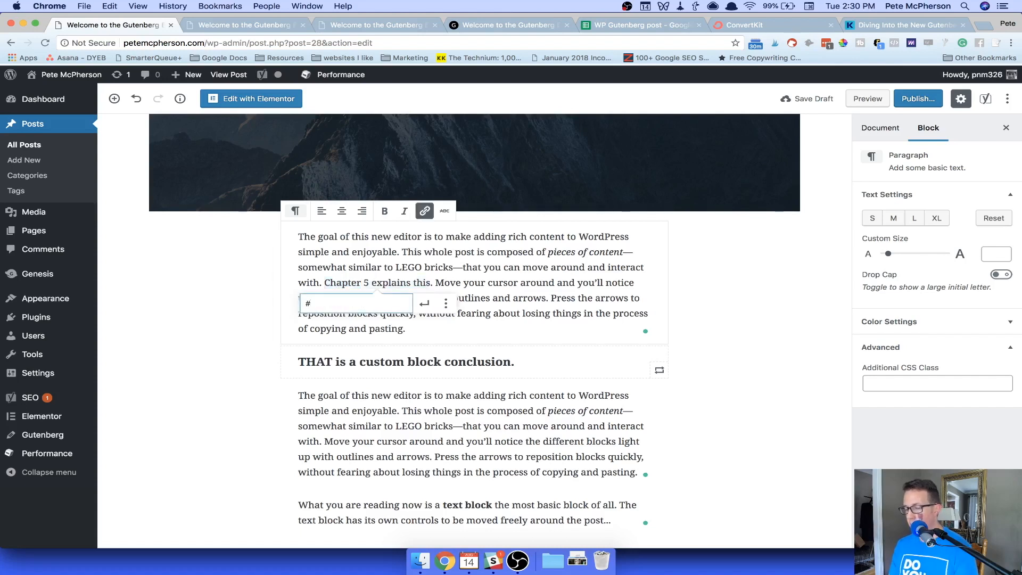
text(chapter)
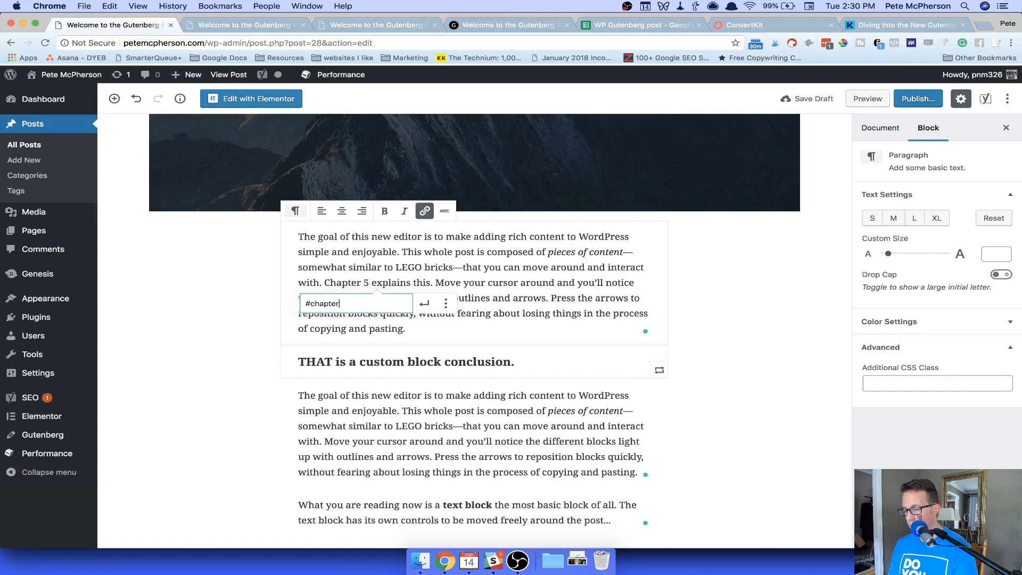
key(Return)
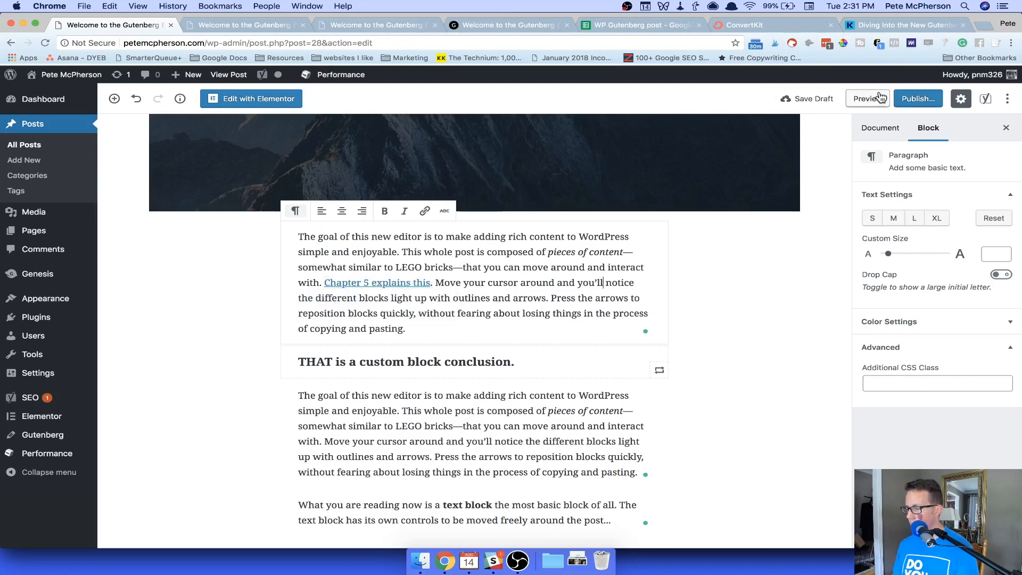
click(867, 98)
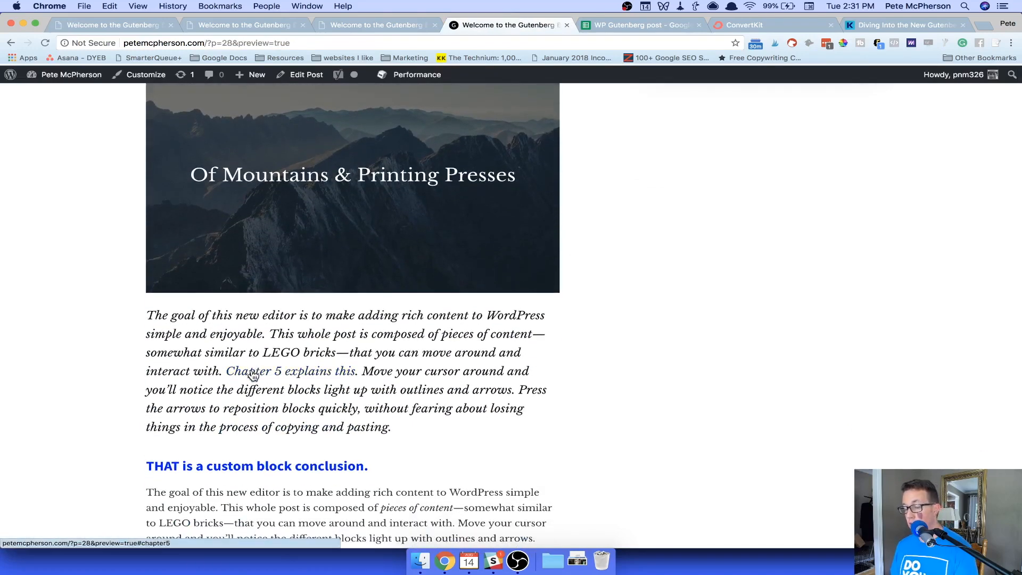
click(287, 370)
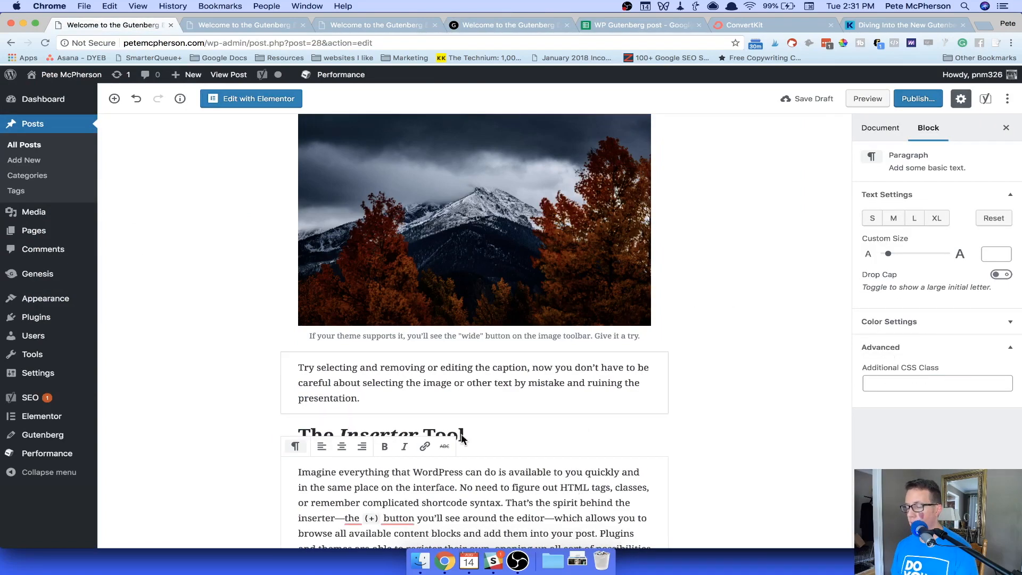
scroll(down, 3)
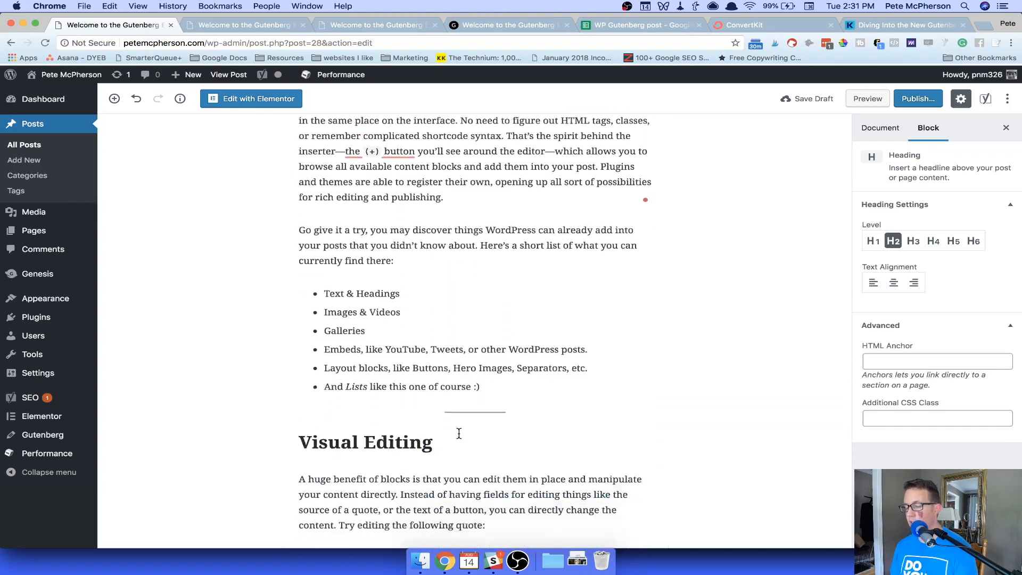
scroll(down, 3)
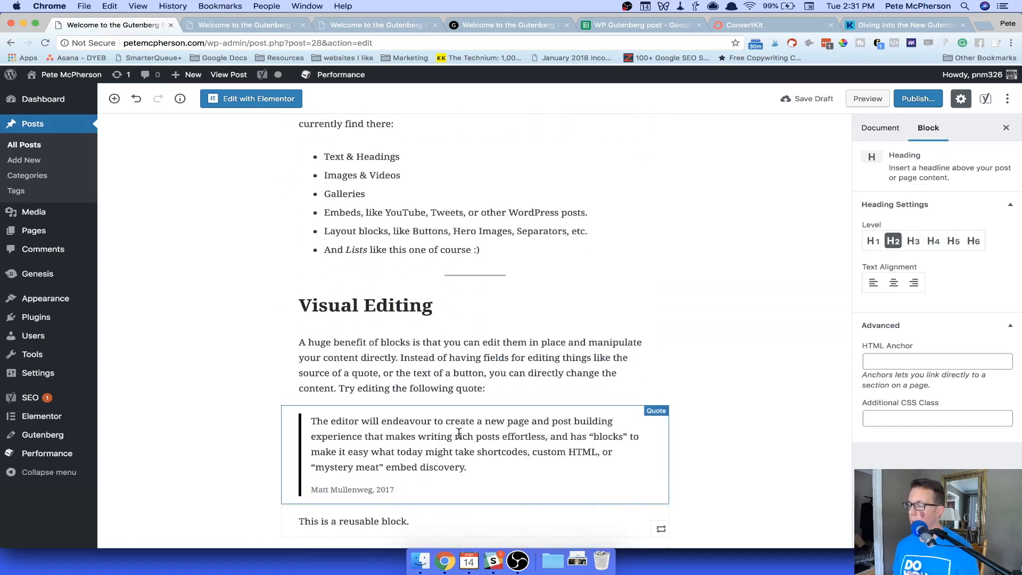
click(437, 365)
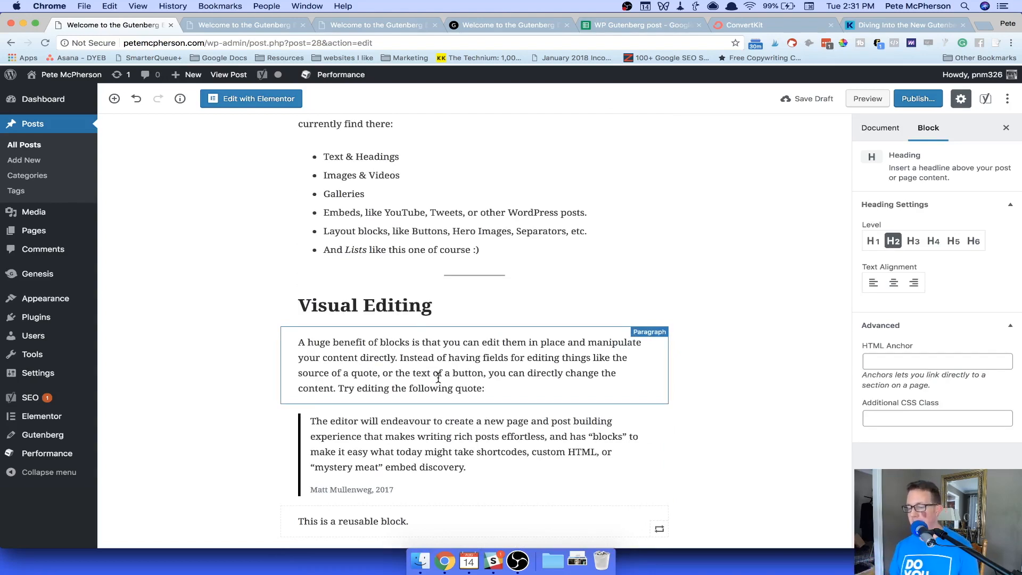
scroll(down, 3)
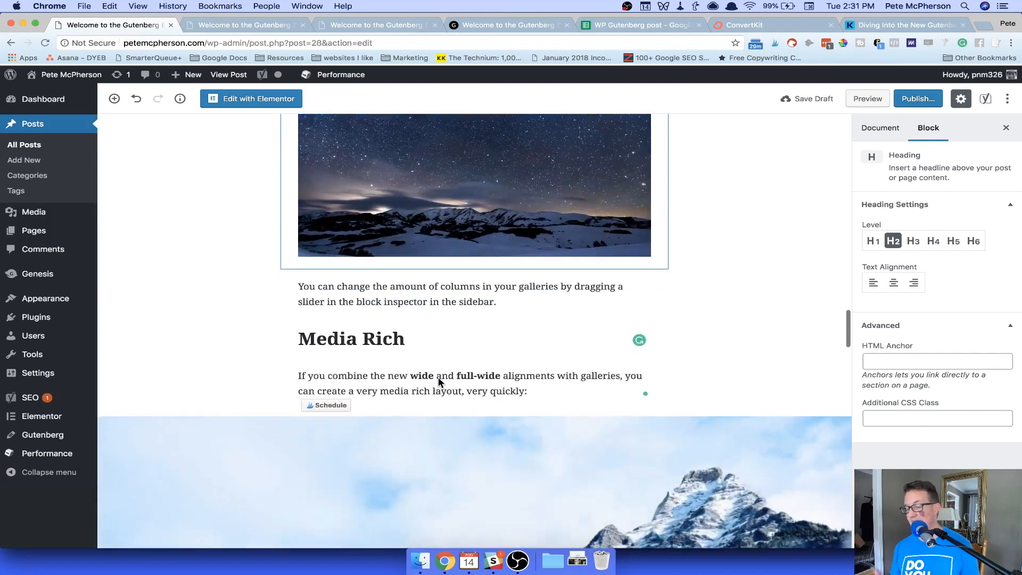